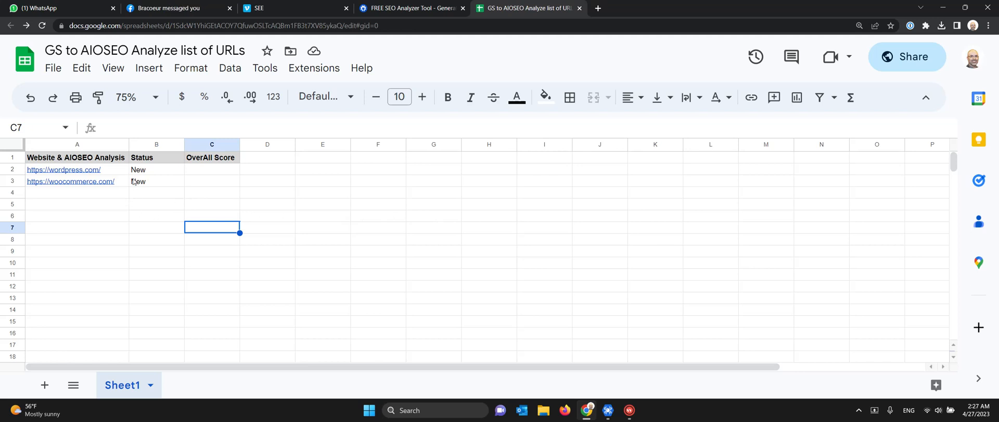
{"action": "mouse_move", "coordinate": [62, 168]}
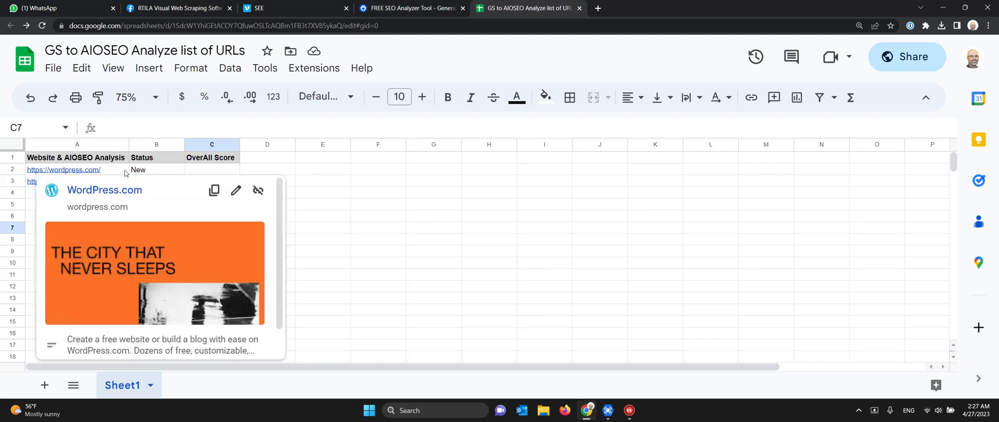
- Review the URL list spreadsheet: wordpress.com's empty score cell, its status cell and the row below
{"action": "left_click", "coordinate": [213, 226]}
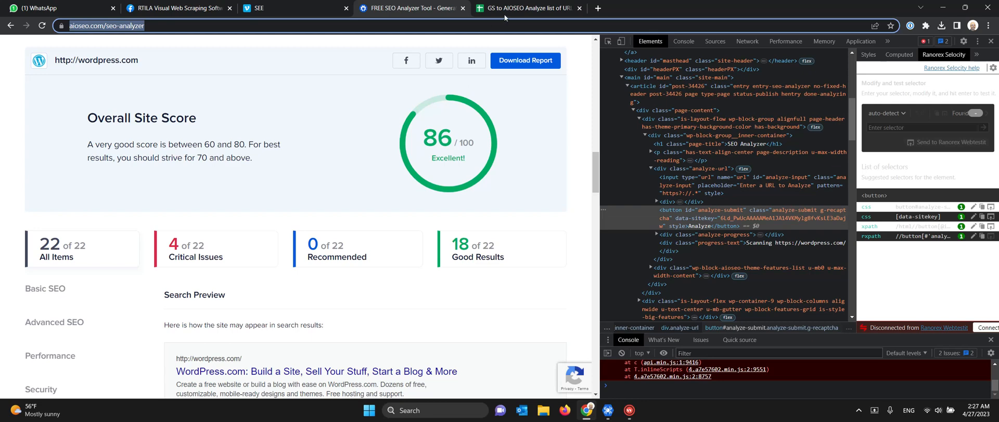
{"action": "left_click", "coordinate": [528, 8]}
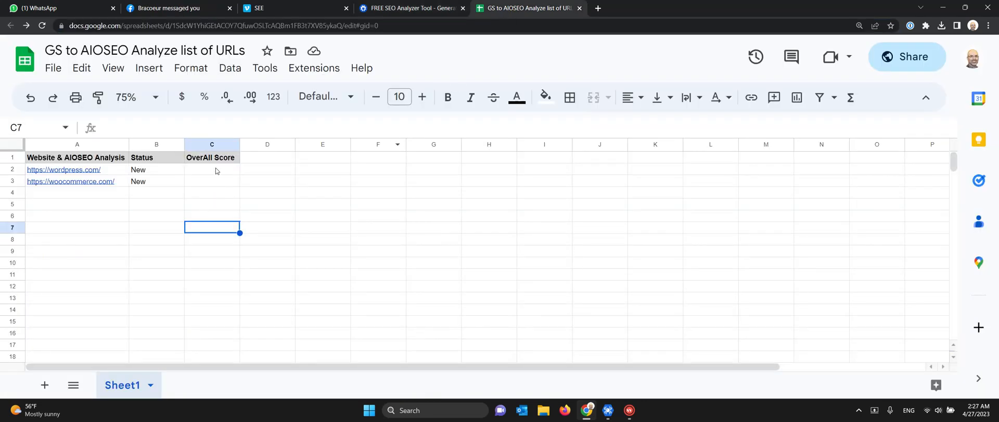
{"action": "left_click", "coordinate": [211, 169]}
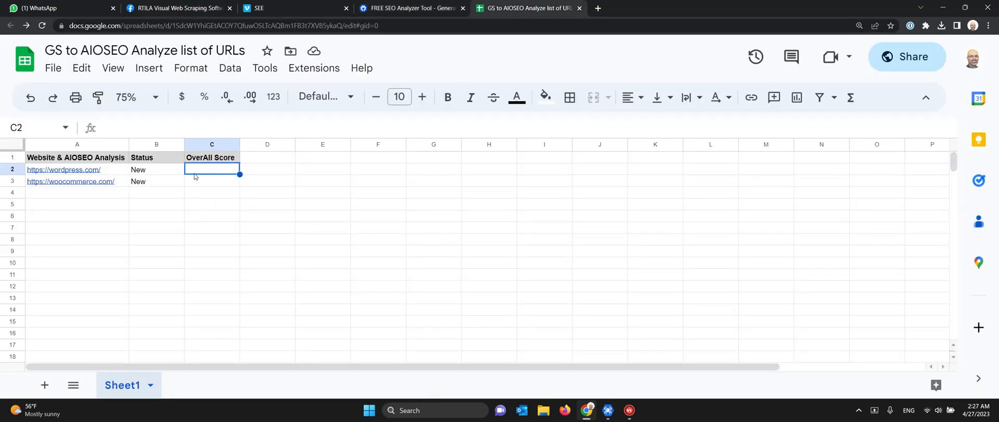
{"action": "left_click", "coordinate": [156, 169]}
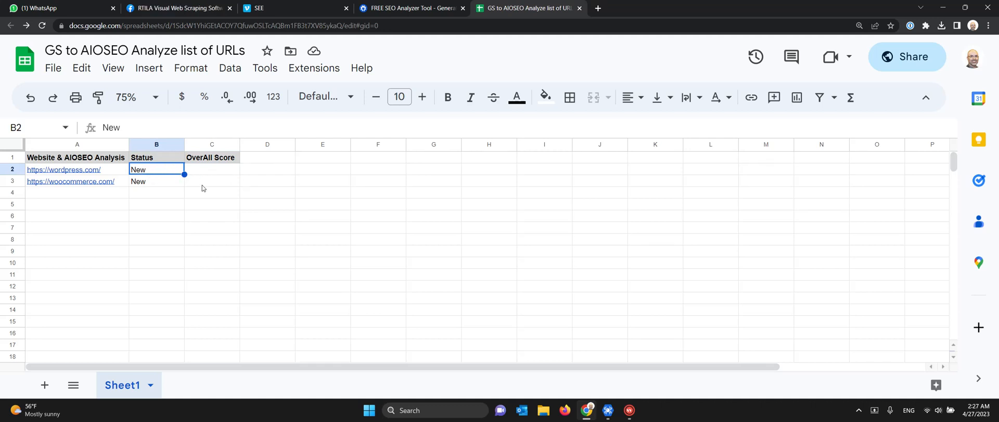
{"action": "left_click", "coordinate": [212, 180]}
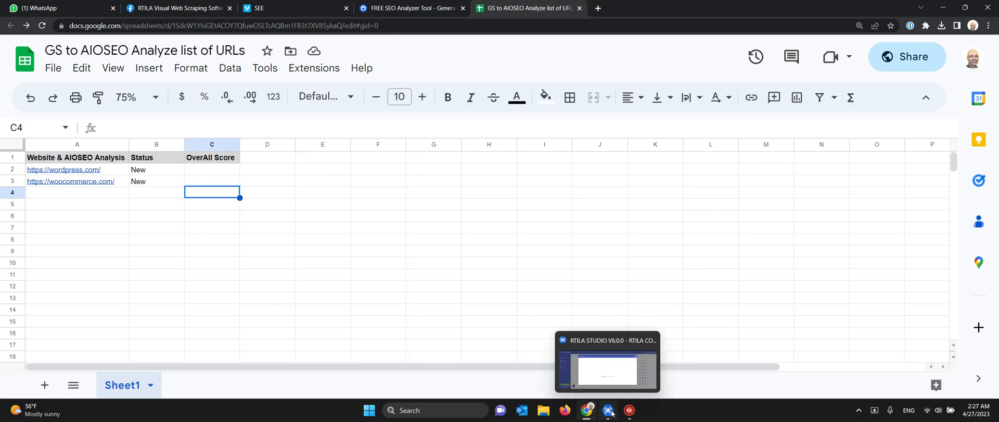
- Launch the first RTILA project with Run locally so its queue starts processing
{"action": "left_click", "coordinate": [607, 410]}
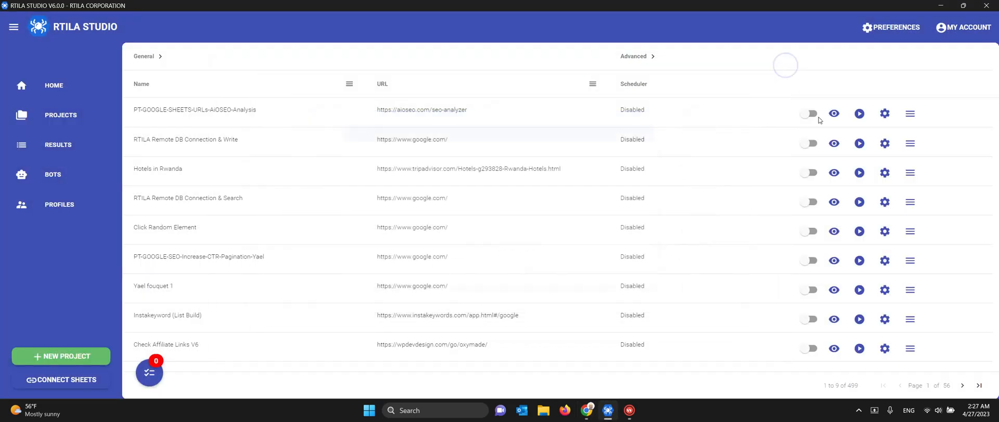
{"action": "left_click", "coordinate": [859, 113]}
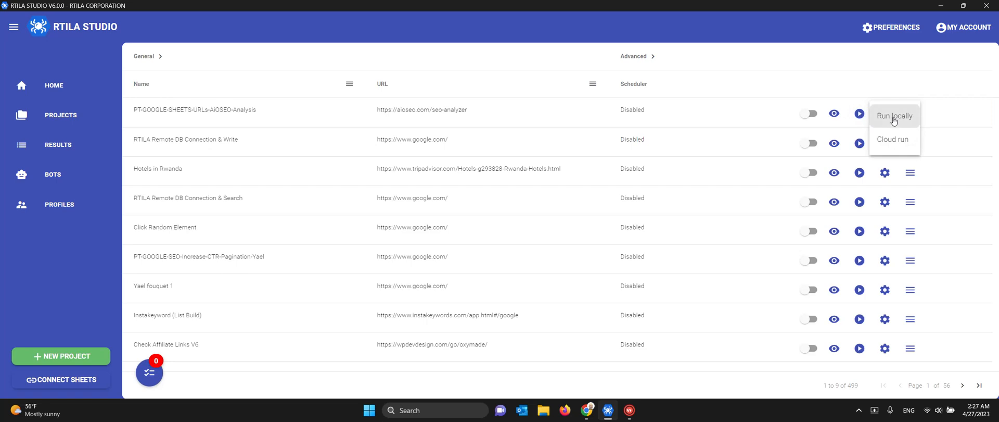
{"action": "left_click", "coordinate": [895, 115]}
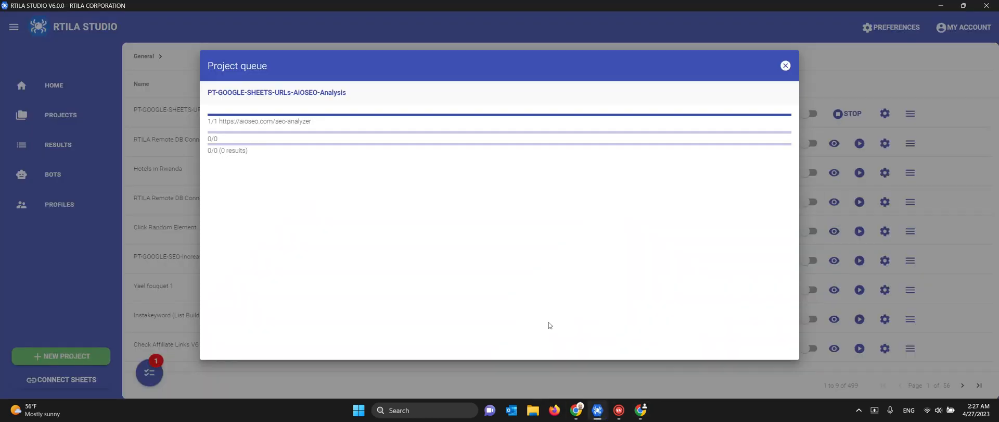
{"action": "mouse_move", "coordinate": [321, 135]}
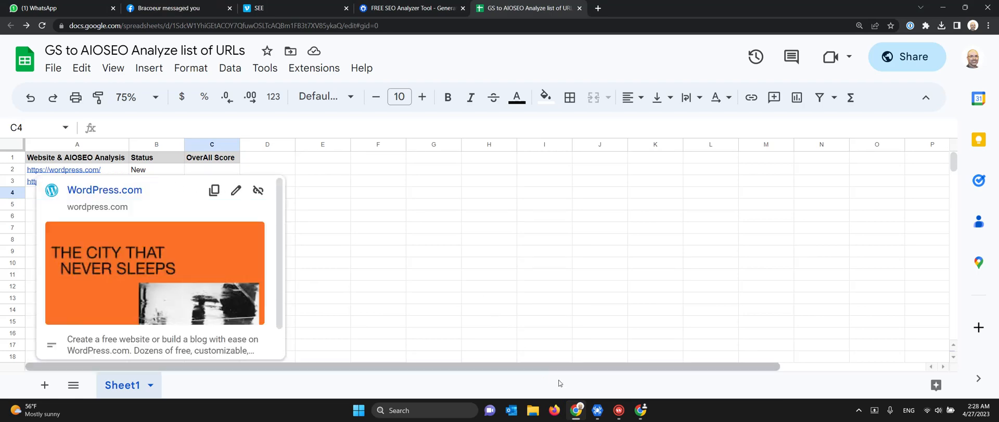
- Analyze wordpress.com then woocommerce.com in AIOSEO, passing the captcha, yielding scores 86 and 88
{"action": "left_click", "coordinate": [417, 7]}
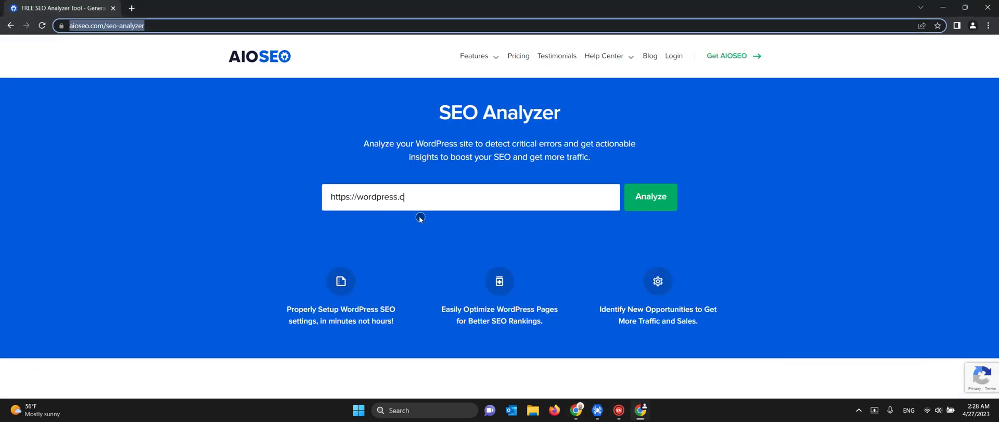
{"action": "left_click", "coordinate": [651, 197]}
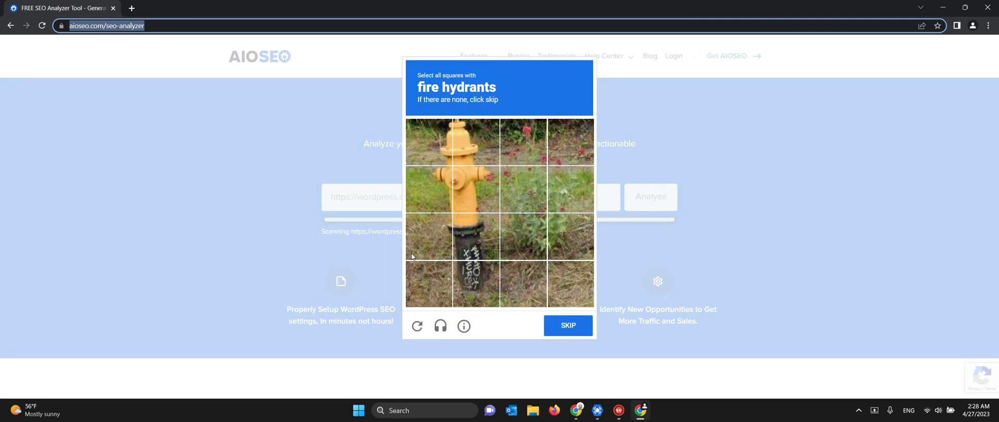
{"action": "mouse_move", "coordinate": [675, 224]}
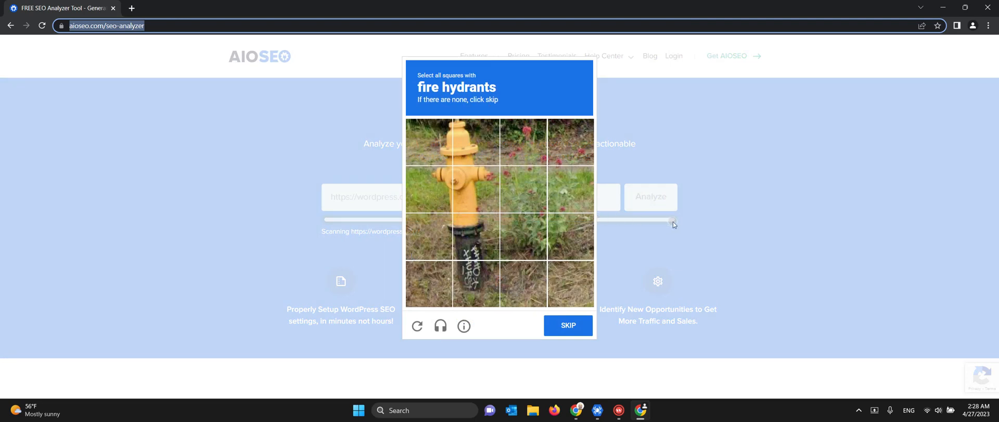
{"action": "left_click", "coordinate": [568, 325]}
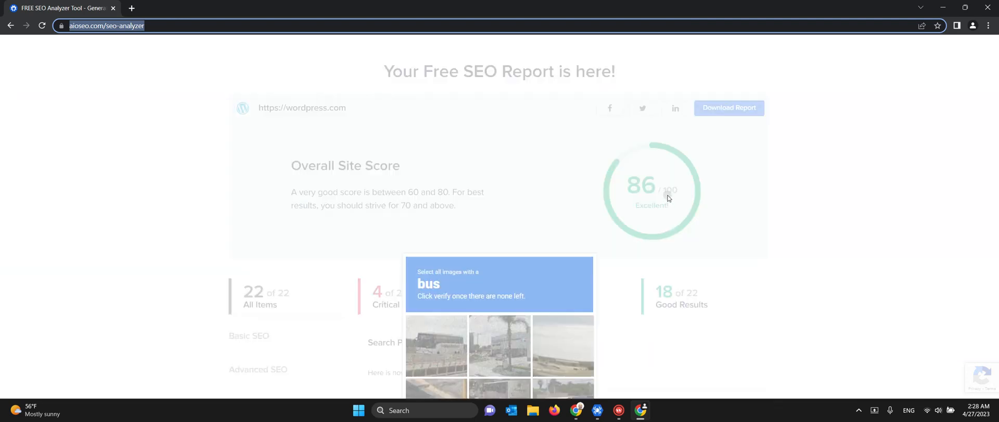
{"action": "mouse_move", "coordinate": [597, 412]}
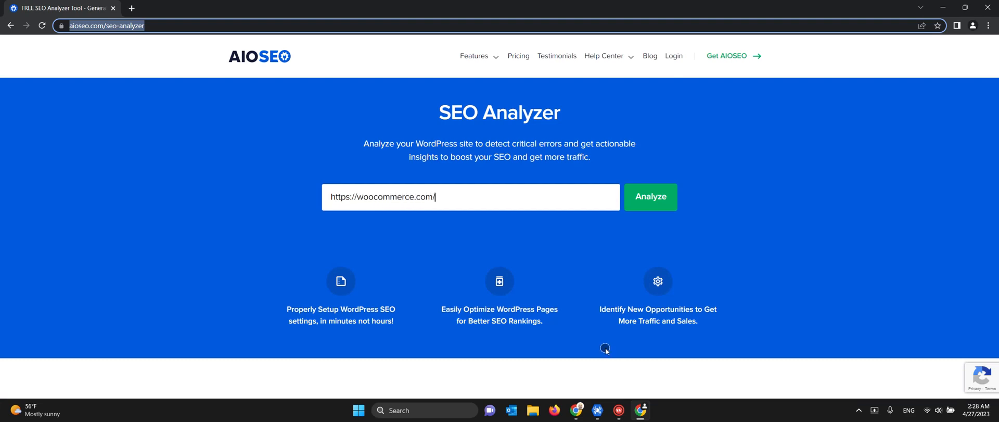
{"action": "left_click", "coordinate": [651, 197]}
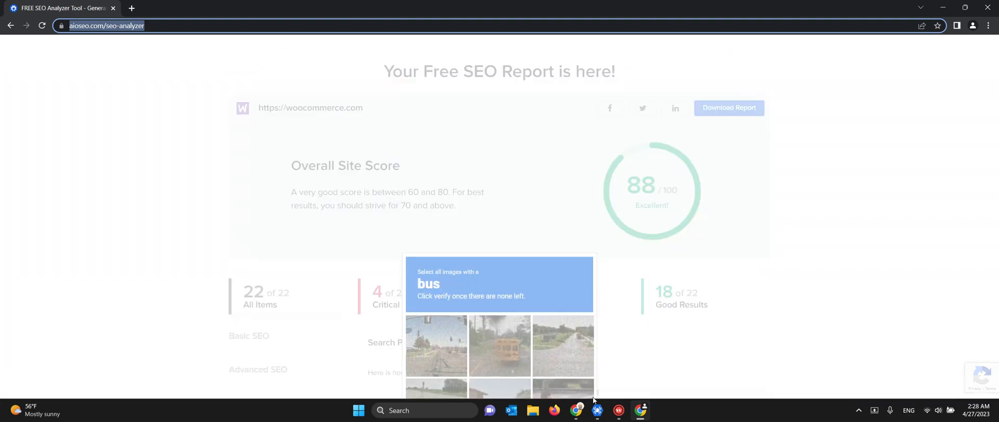
{"action": "left_click", "coordinate": [531, 9]}
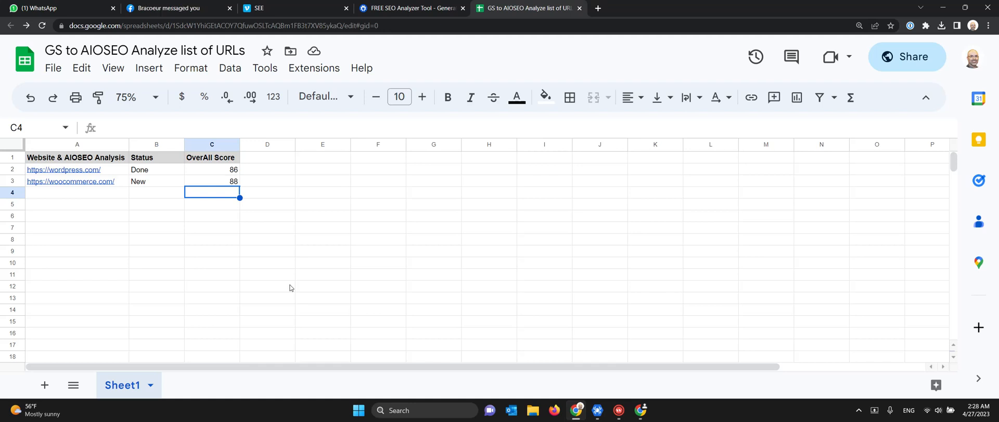
{"action": "mouse_move", "coordinate": [146, 198]}
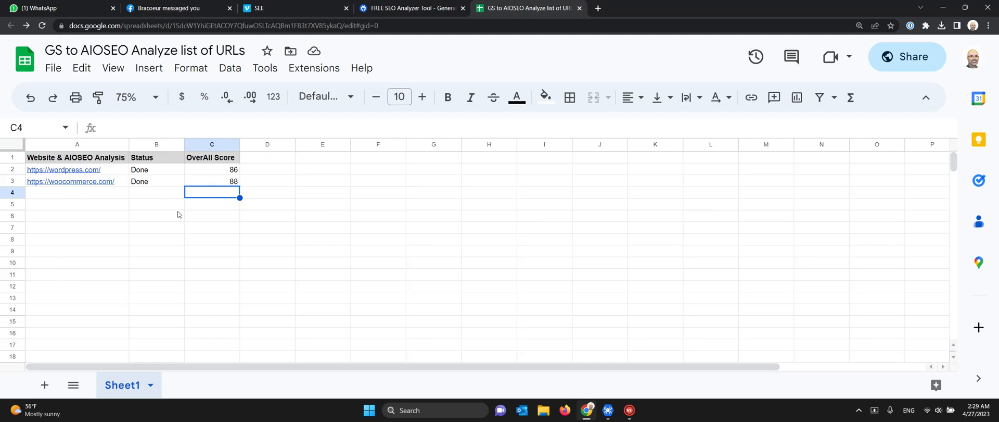
- Reset the first URL's Status cell to New and check its score cell reads 86
{"action": "left_click", "coordinate": [156, 169]}
{"action": "type", "text": "New"}
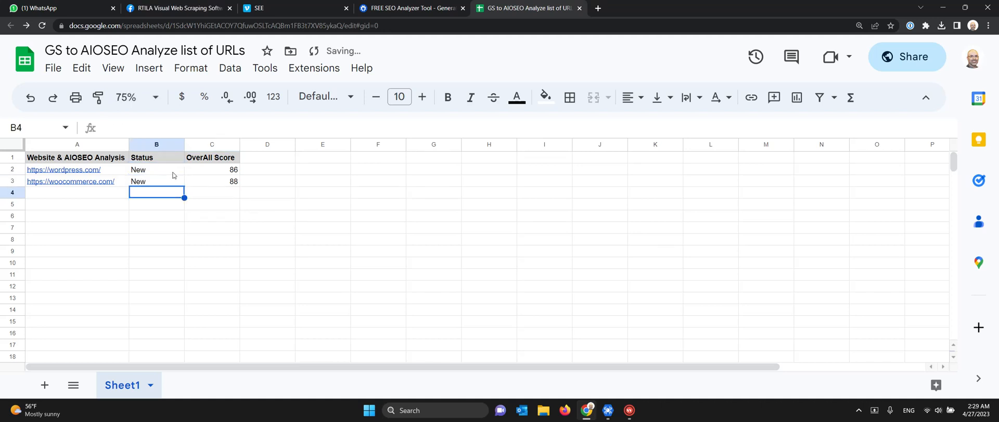
{"action": "left_click", "coordinate": [156, 169]}
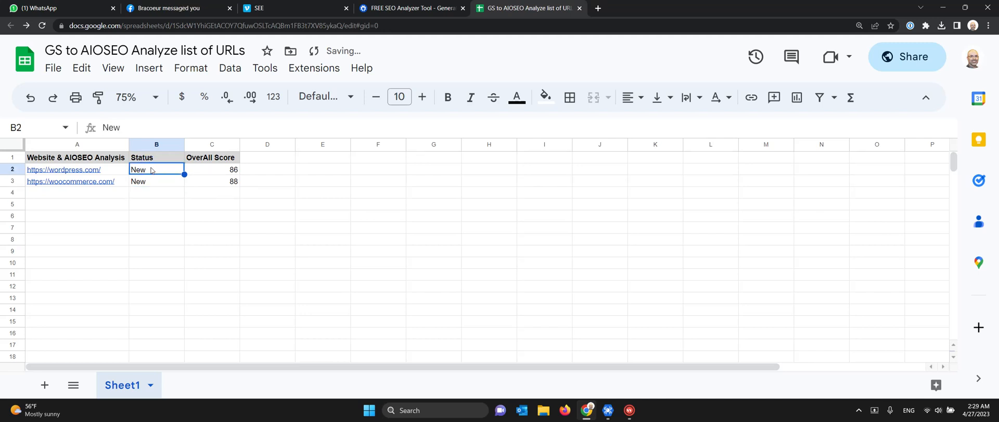
{"action": "left_click", "coordinate": [212, 169]}
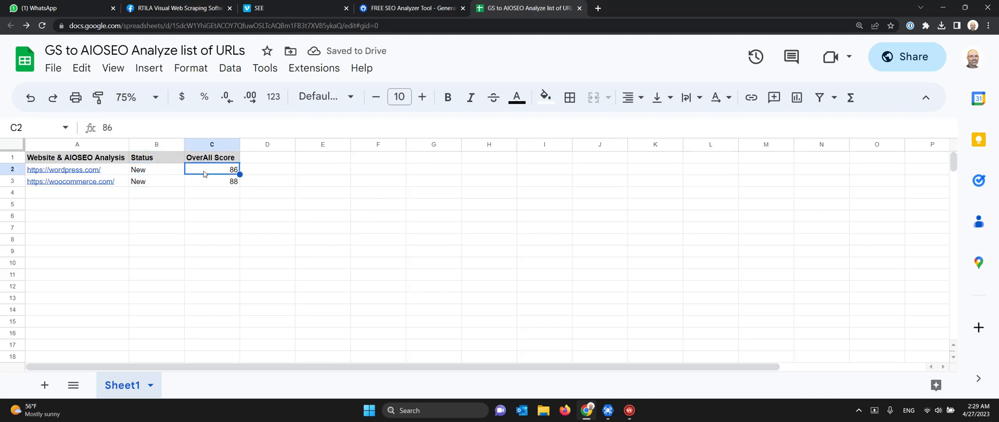